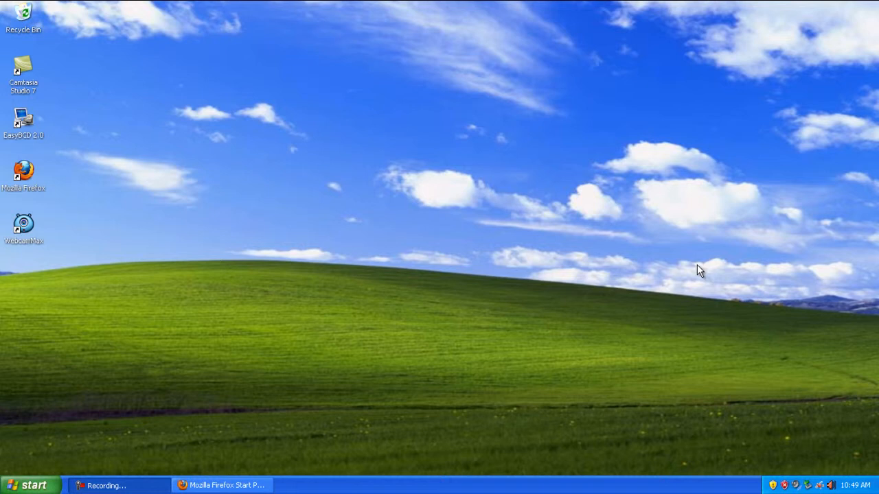
mouse_move(354, 375)
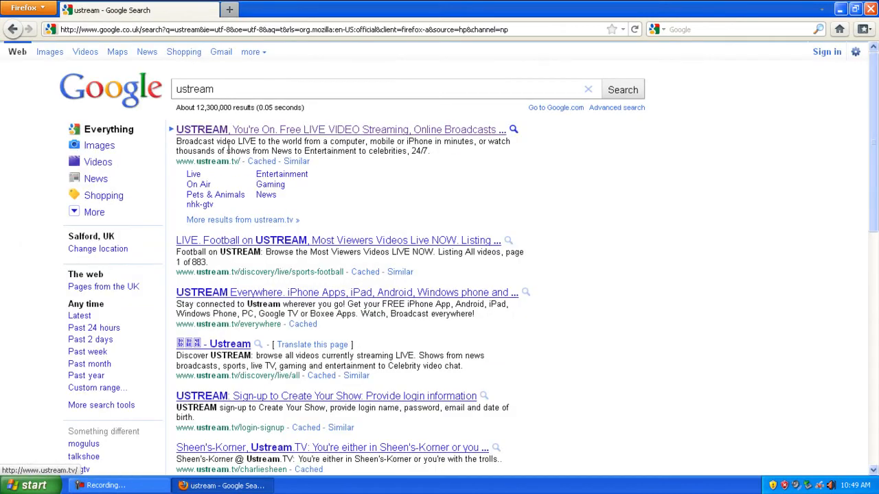
- Open the 'USTREAM, You're On. Free LIVE VIDEO Streaming' Google result for ustream
left_click(349, 130)
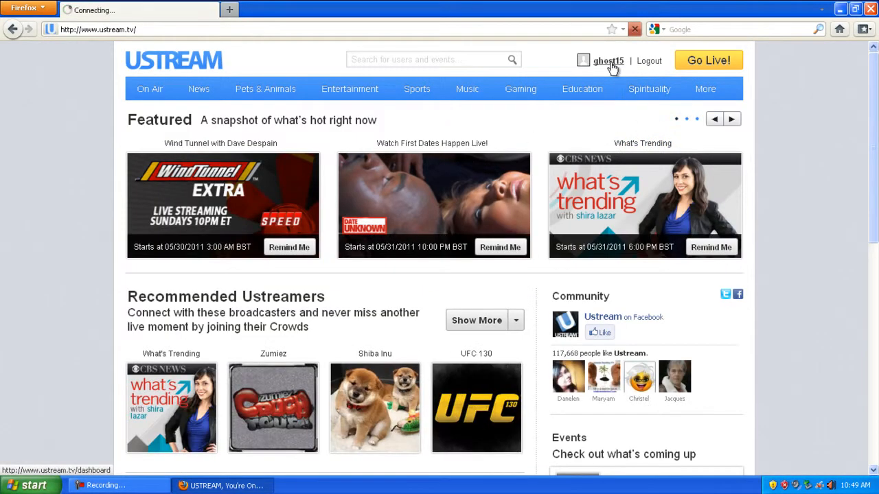
- Go from the Ustream dashboard to the ghost15testing channel settings and scroll to Advanced settings
left_click(611, 61)
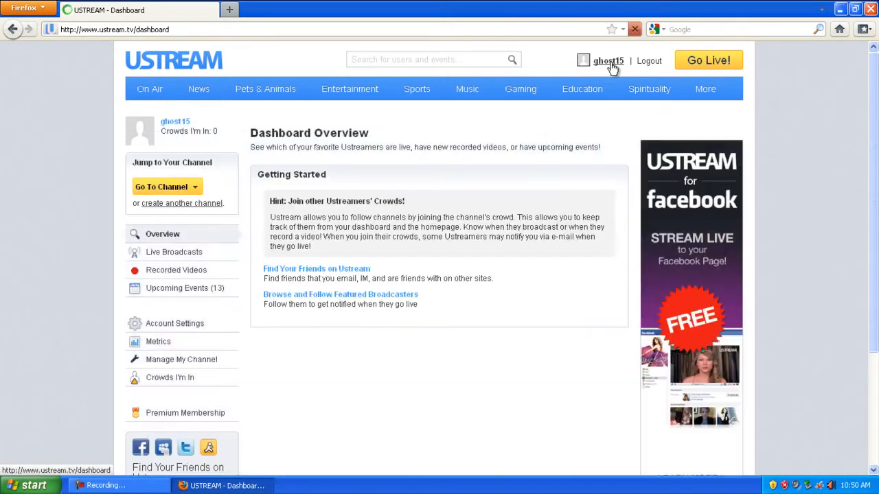
mouse_move(200, 194)
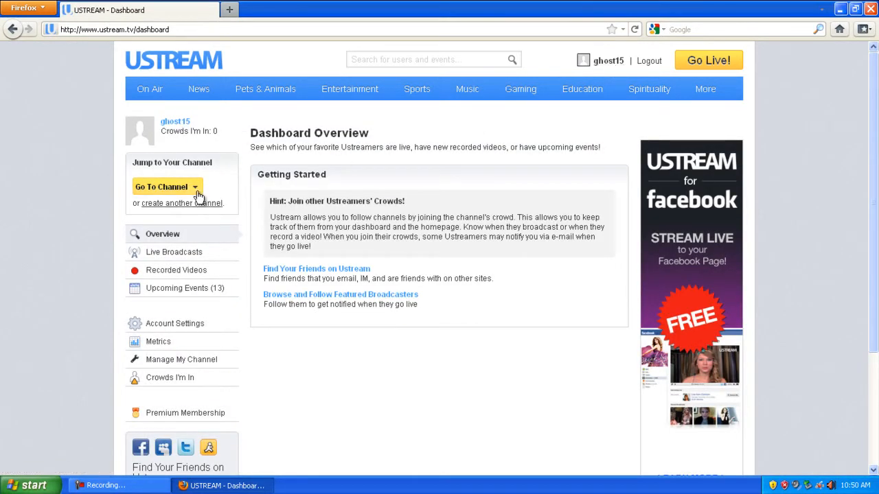
mouse_move(135, 326)
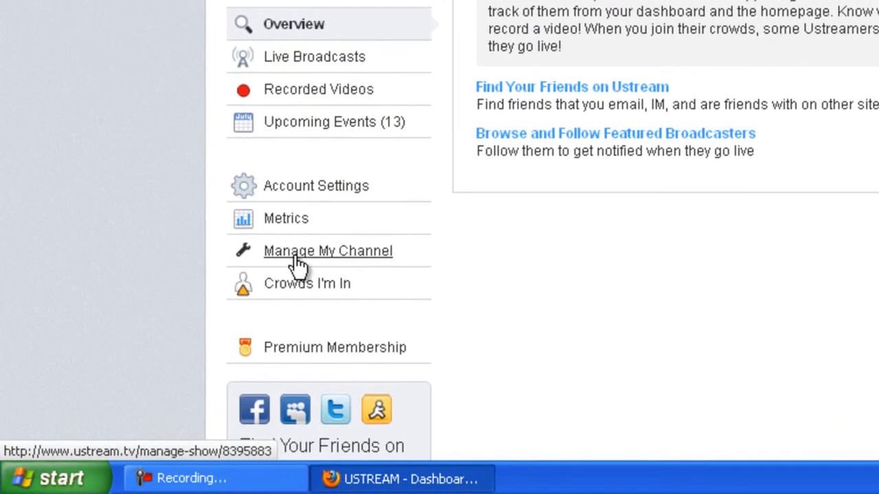
left_click(327, 250)
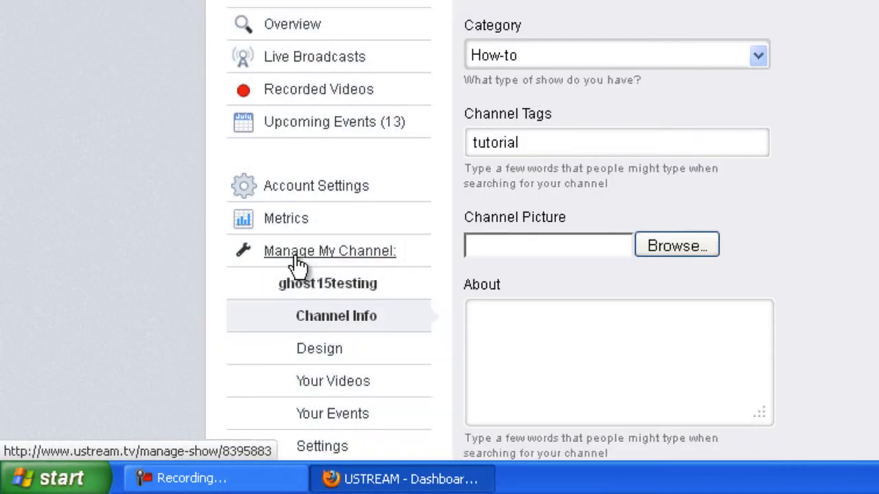
scroll("down", 3)
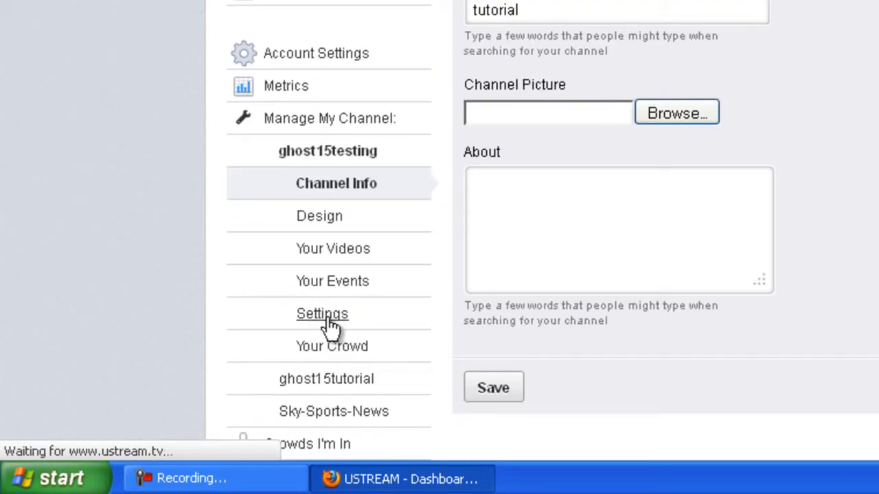
left_click(321, 313)
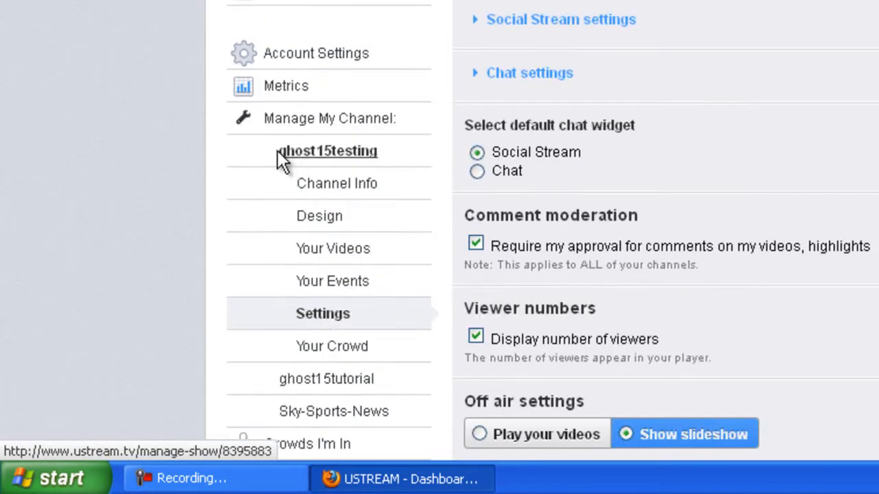
mouse_move(349, 198)
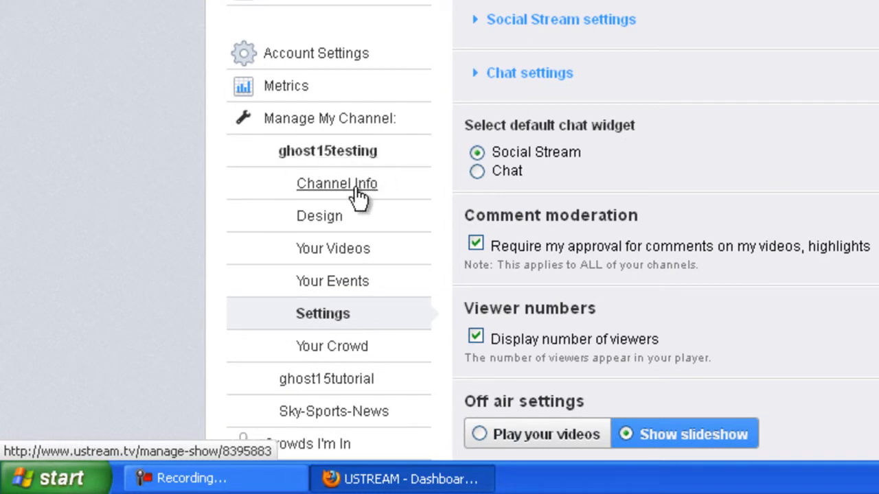
scroll("down", 3)
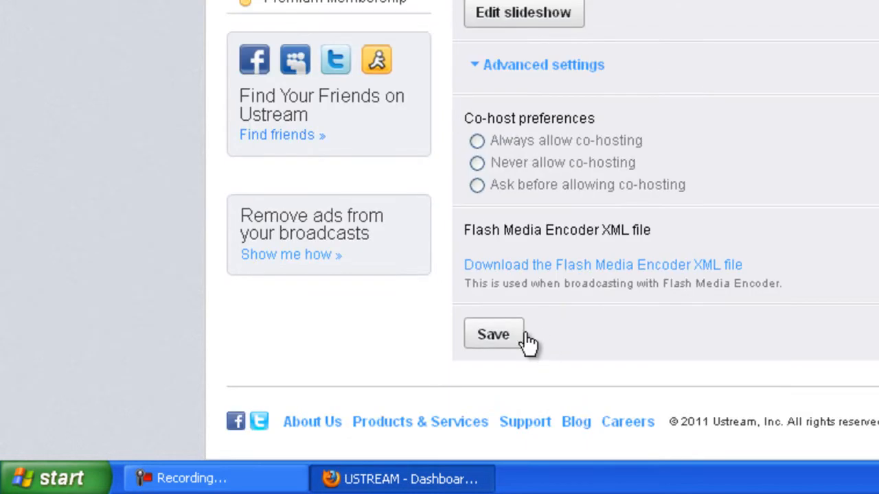
mouse_move(545, 304)
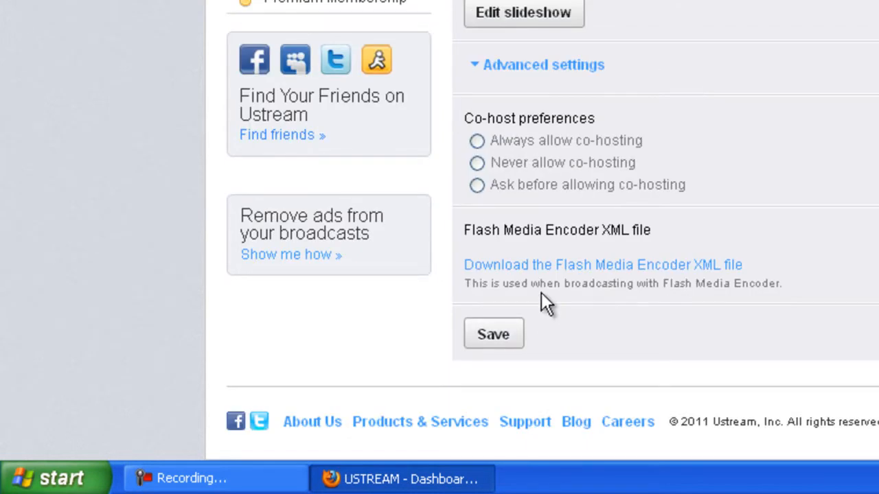
mouse_move(642, 269)
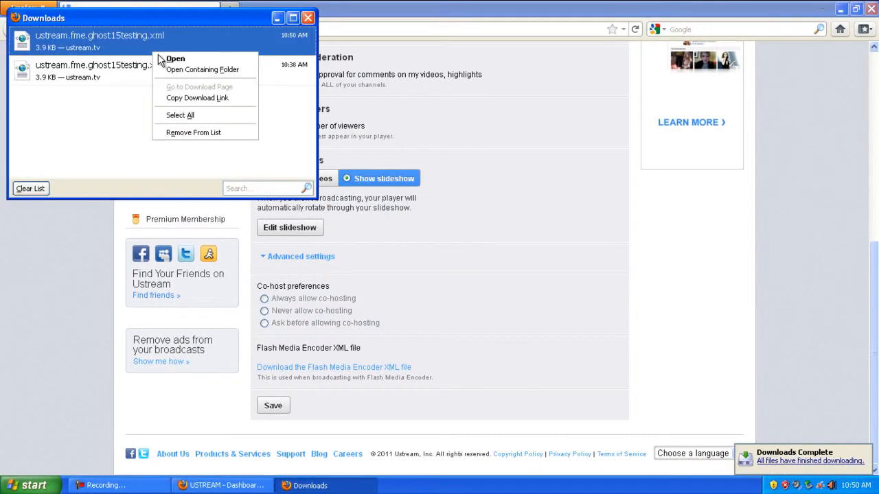
- Move the ghost15testing encoder XML file to the desktop and return to the Ustream window
left_click(203, 69)
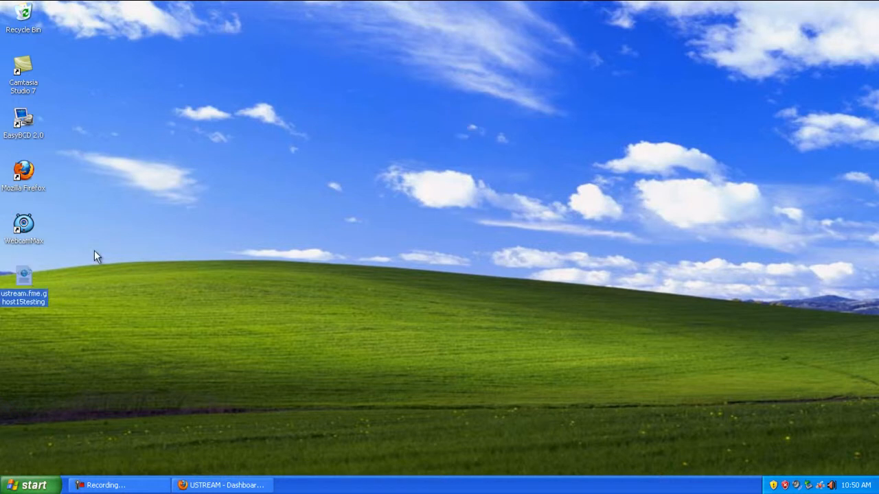
left_click(221, 485)
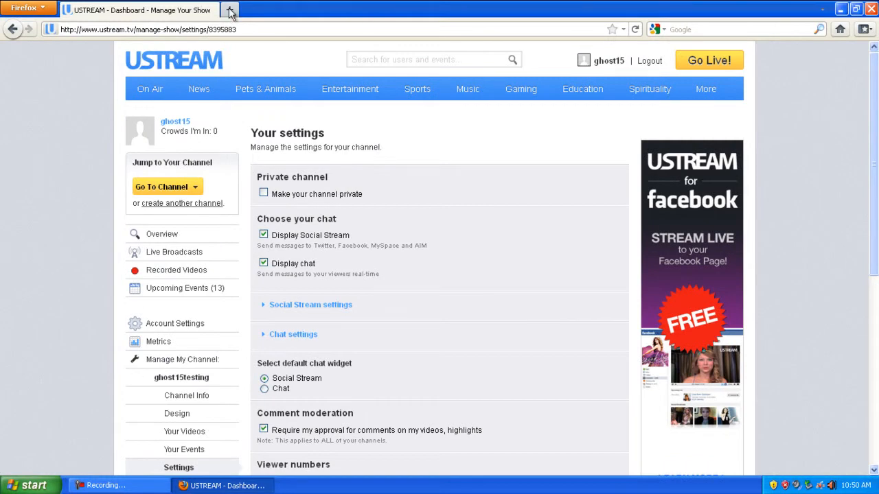
- Search for WebcamMax in a new tab and reach its download page listing the Free Version
left_click(246, 11)
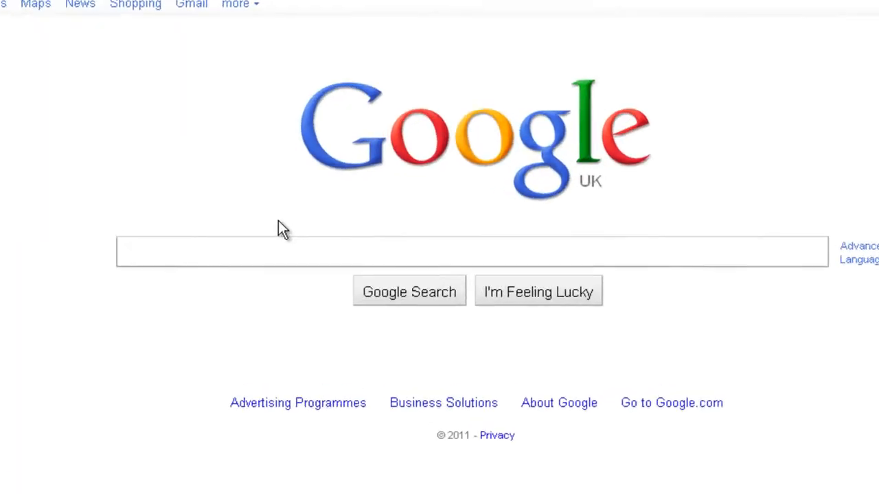
type("web")
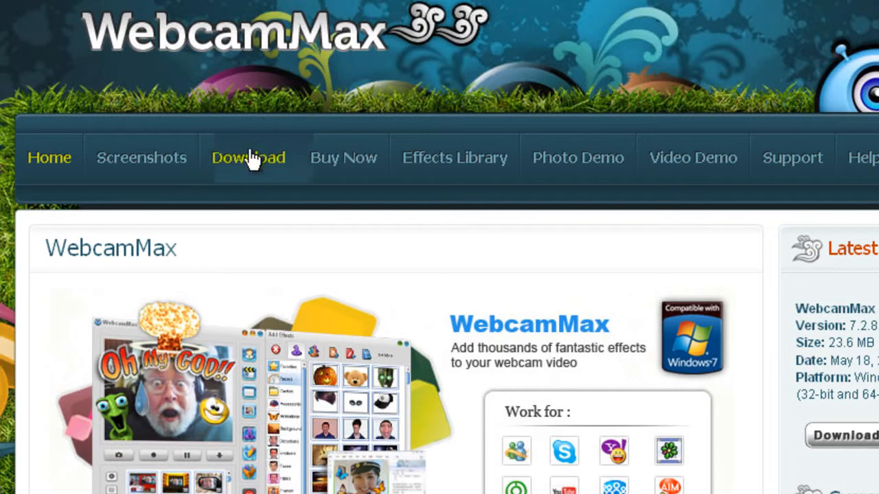
left_click(248, 157)
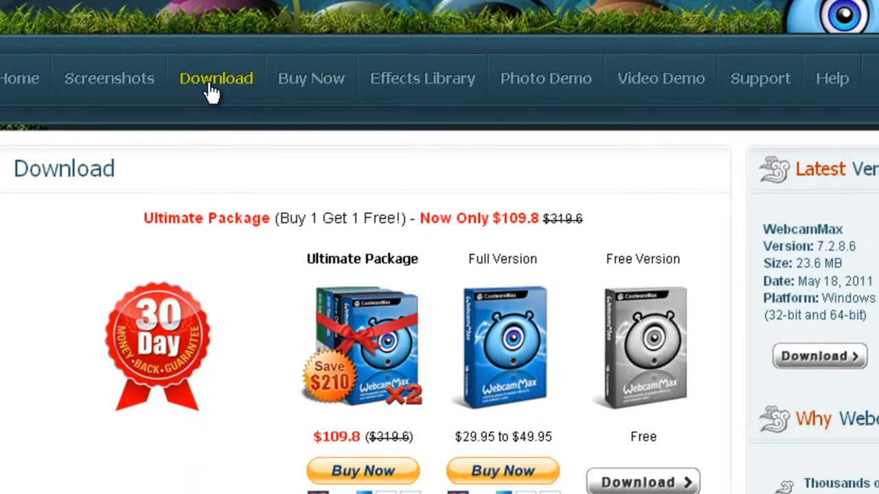
scroll("down", 3)
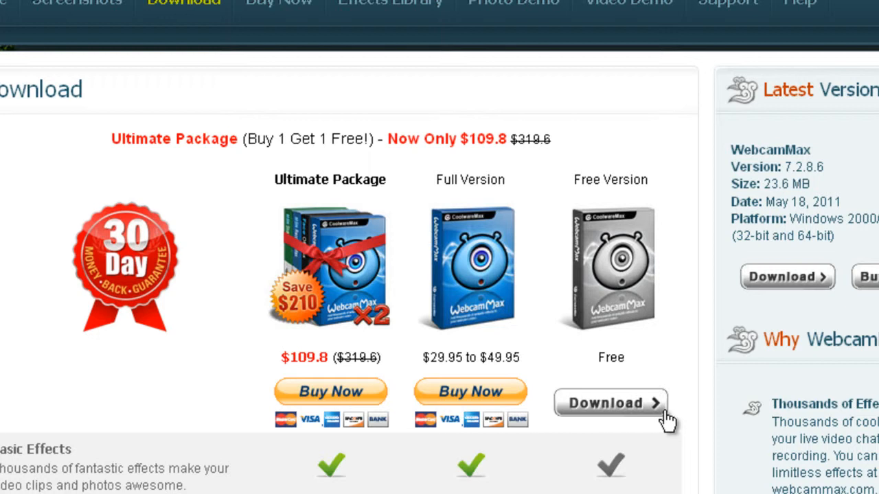
mouse_move(575, 61)
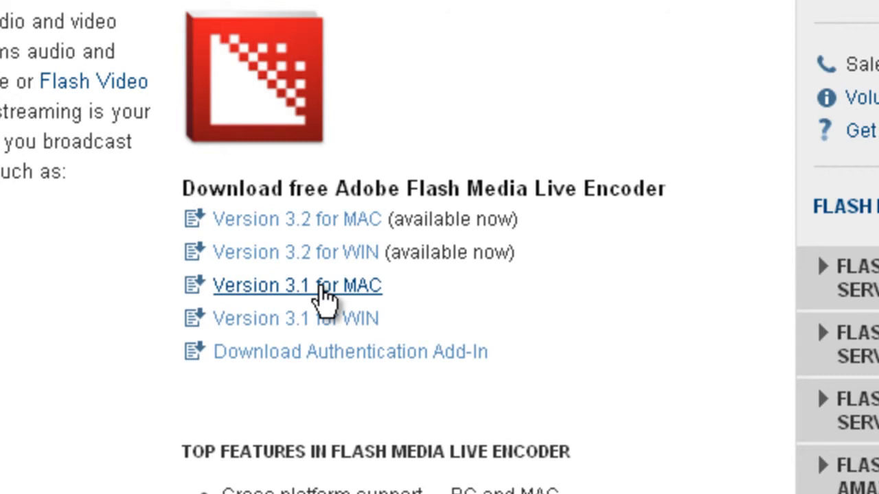
- Choose 'Version 3.2 for WIN' to get Flash Media Live Encoder free
left_click(297, 285)
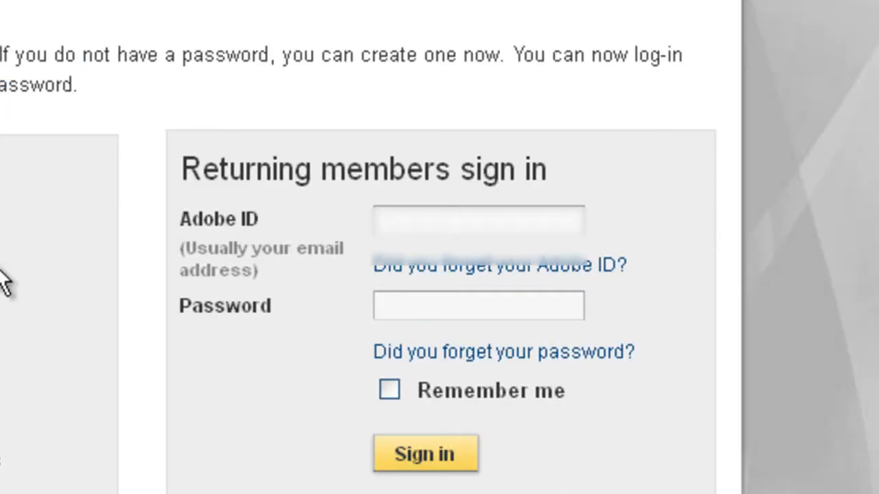
- Sign in to Adobe using the saved Adobe ID and password
left_click(479, 220)
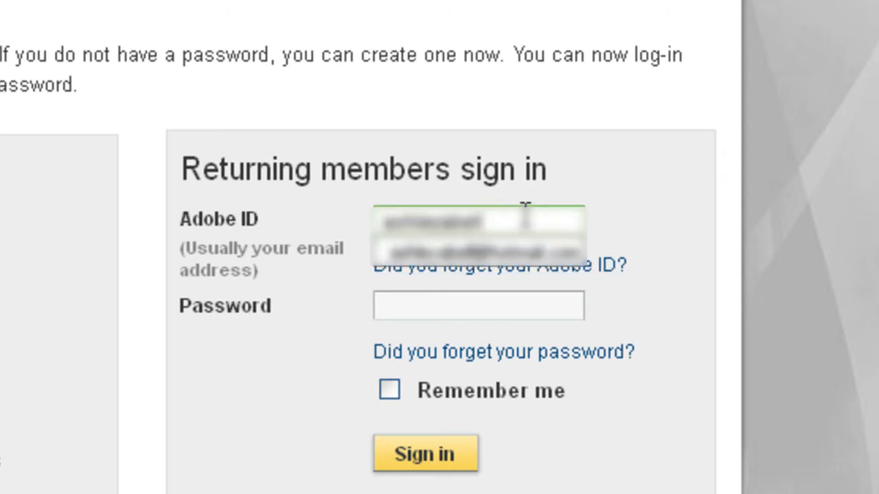
left_click(478, 307)
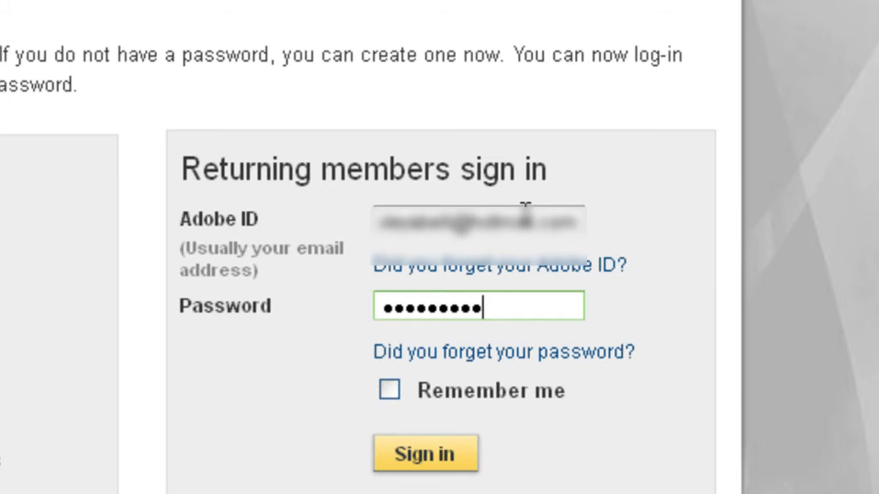
left_click(422, 452)
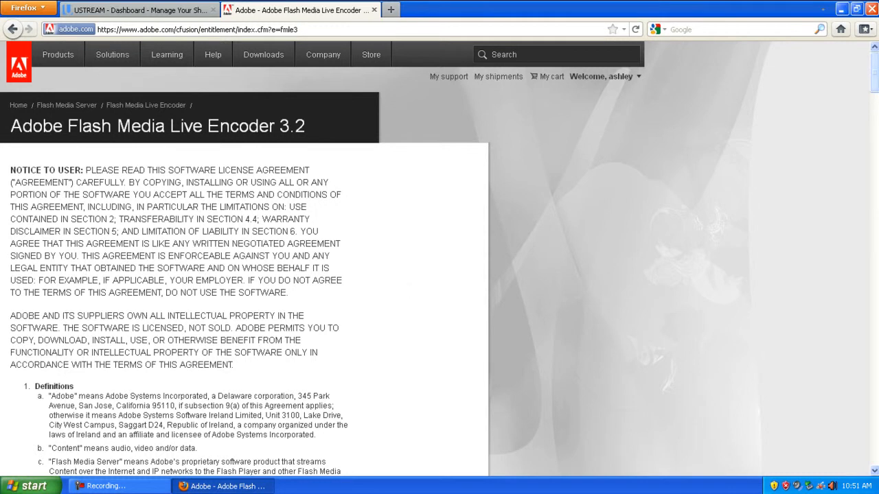
- Scroll to the end of the encoder 3.2 license terms and agree to them
scroll("down", 3)
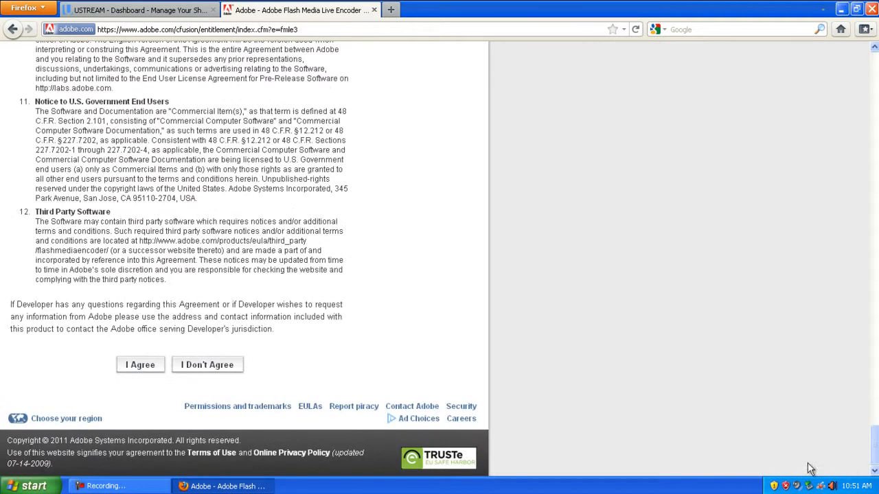
left_click(140, 365)
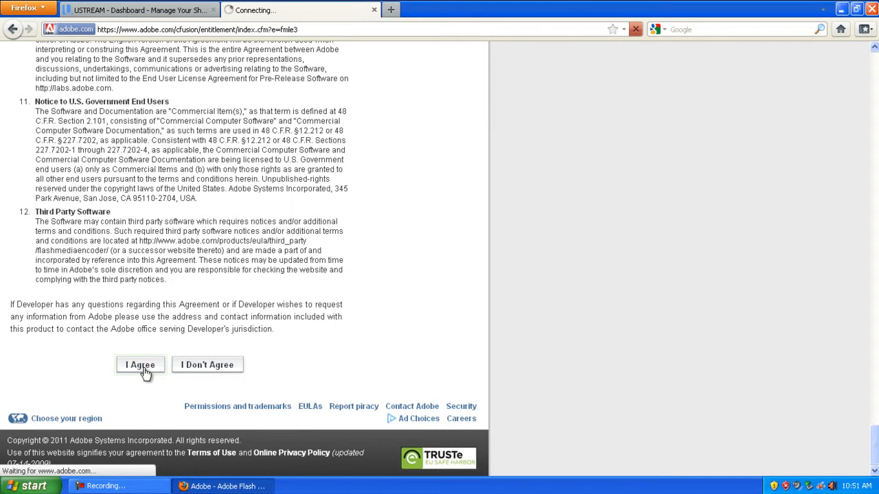
left_click(140, 365)
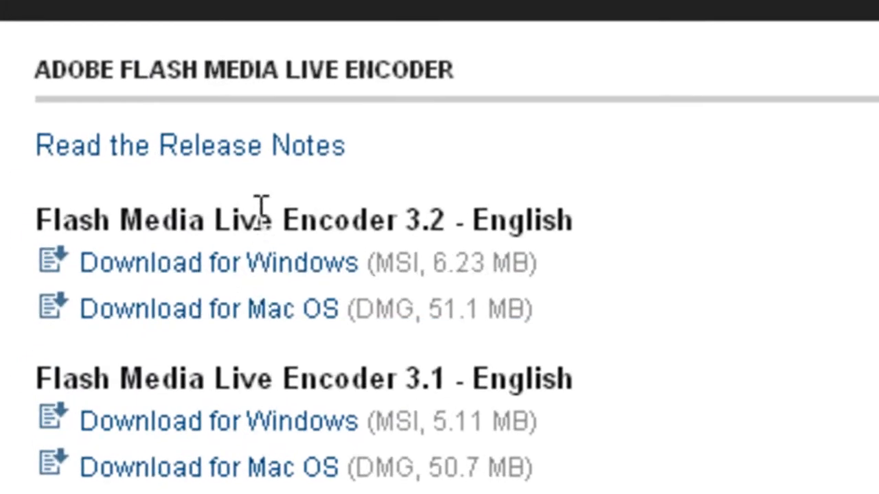
mouse_move(256, 284)
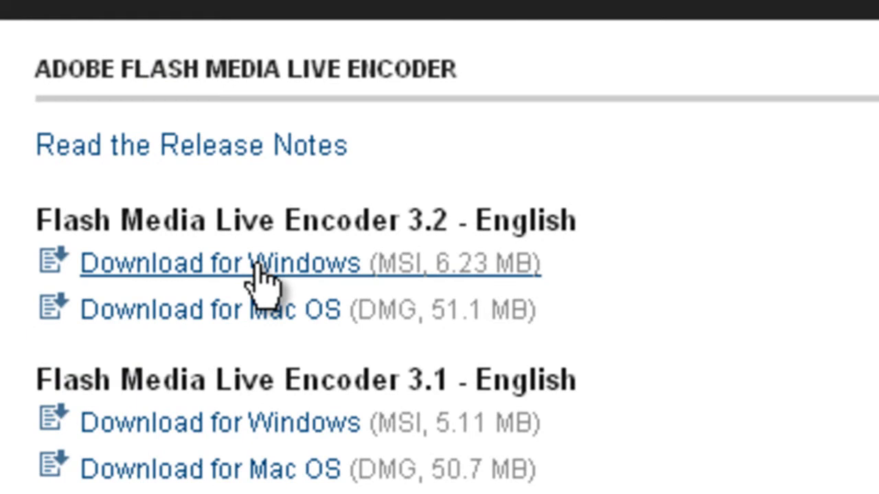
mouse_move(633, 275)
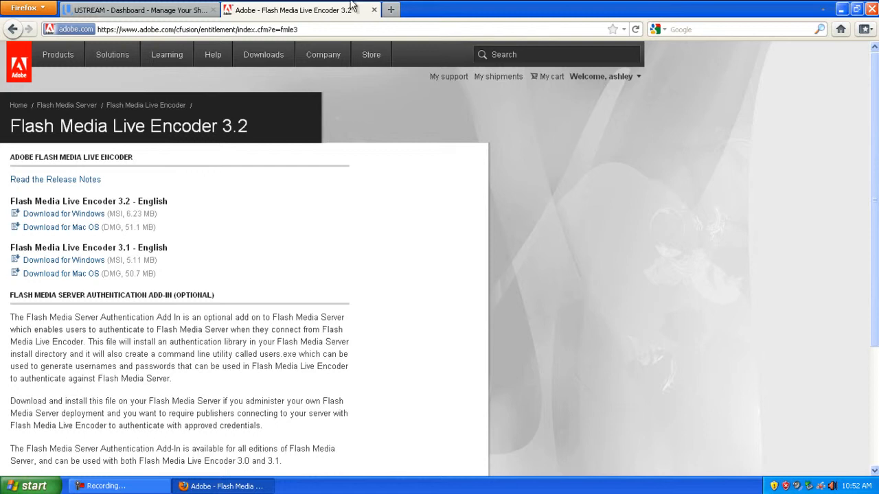
mouse_move(376, 12)
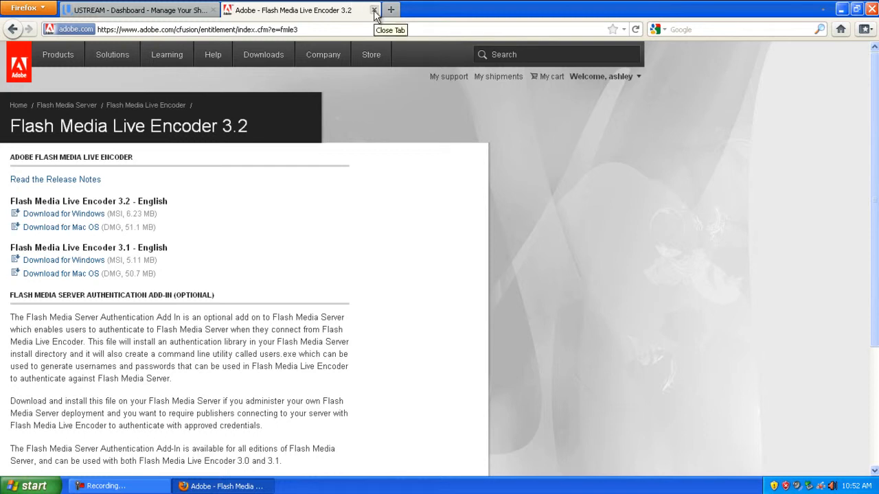
- Close the Adobe download tab and minimize Firefox to reveal the desktop
left_click(375, 9)
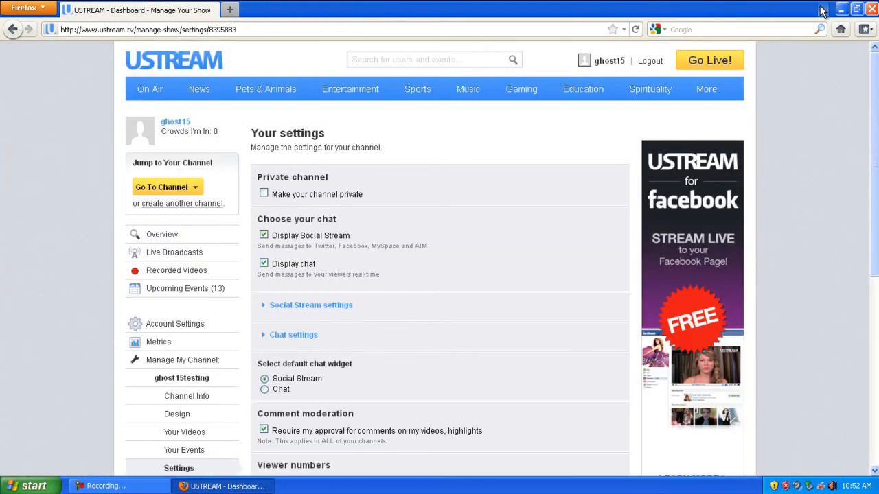
left_click(844, 9)
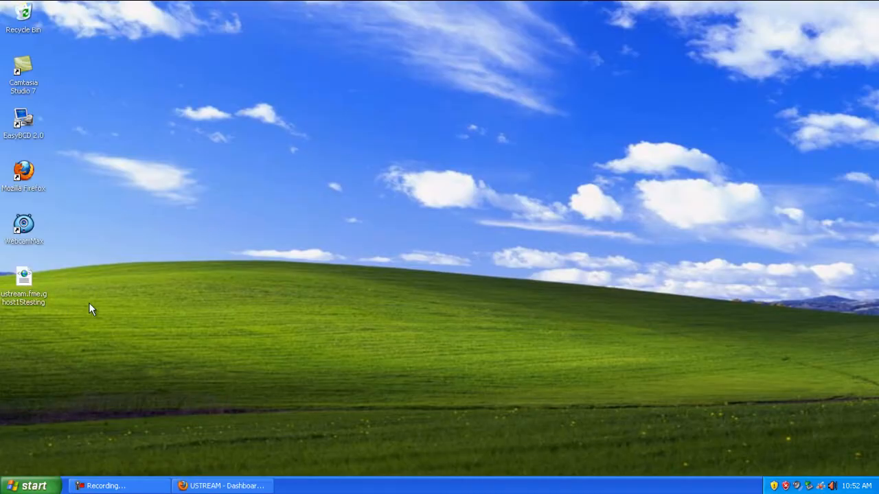
mouse_move(64, 437)
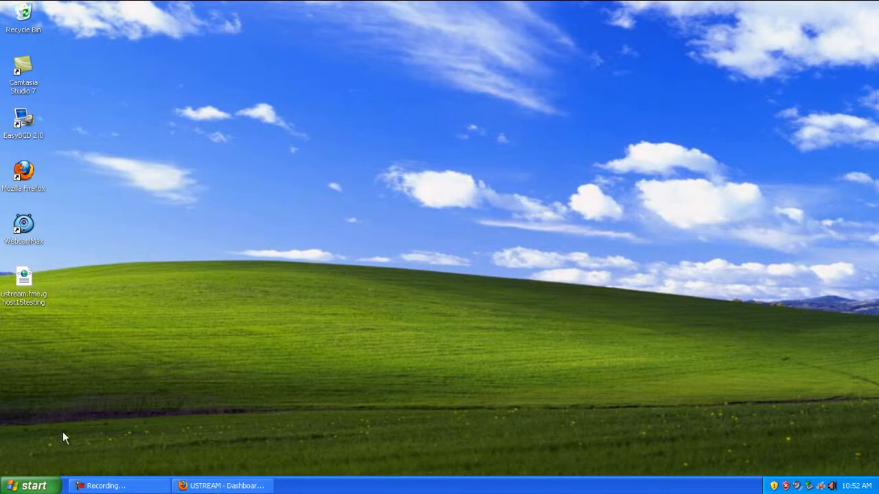
mouse_move(24, 226)
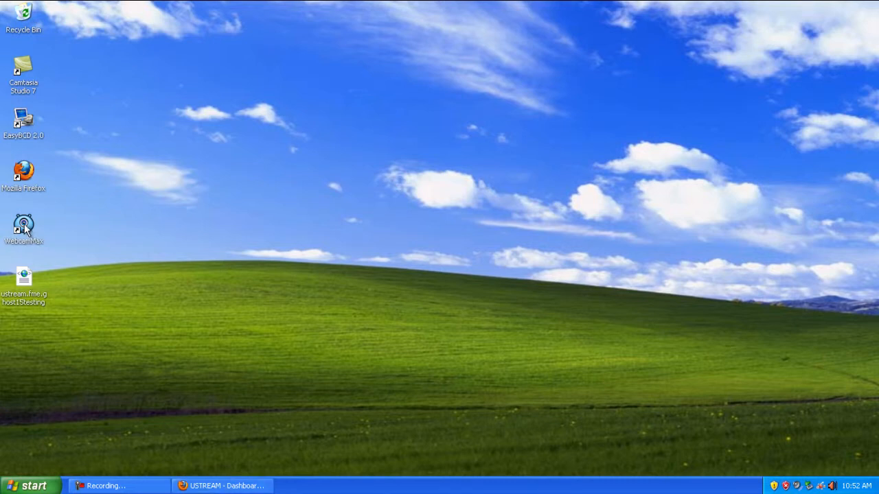
- Launch WebcamMax from its desktop icon, capturing the full screen with the cursor shown
double_click(25, 227)
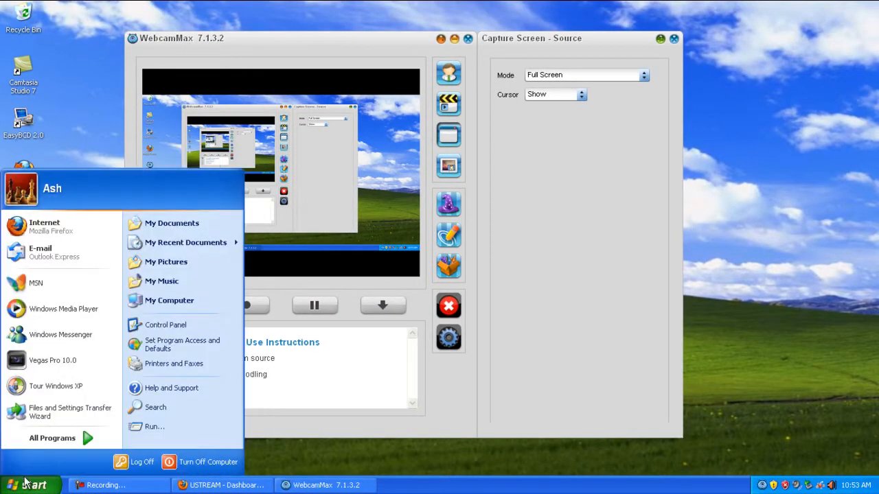
- Start Adobe Flash Media Live Encoder 3.2 from the Start menu and maximize its window
left_click(52, 438)
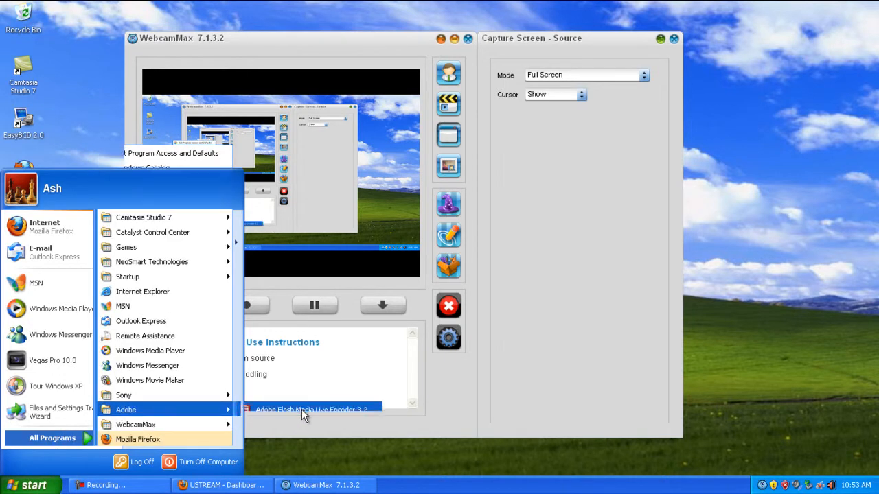
left_click(311, 409)
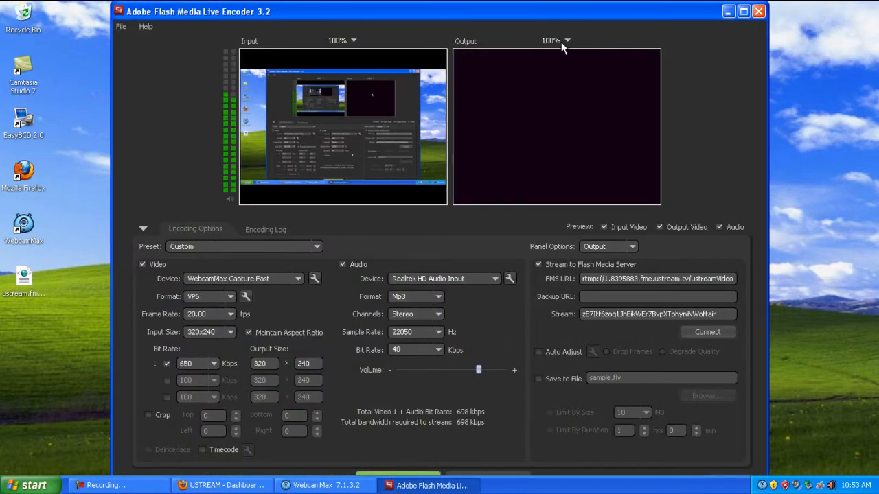
left_click(745, 14)
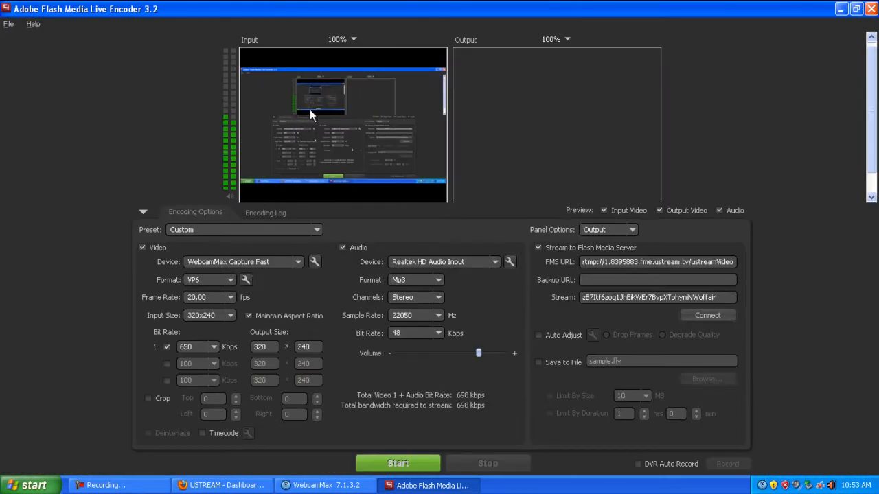
mouse_move(279, 153)
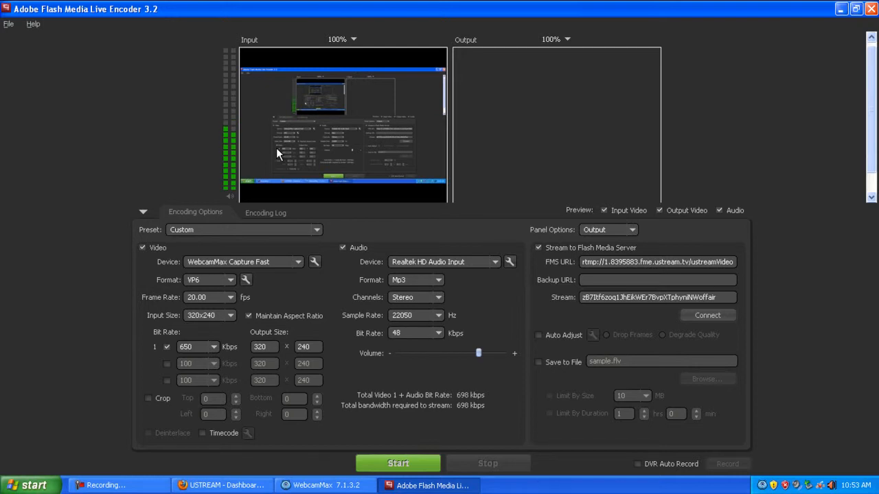
- Load the saved Ustream .xml profile and accept the Profile Validation message
left_click(7, 26)
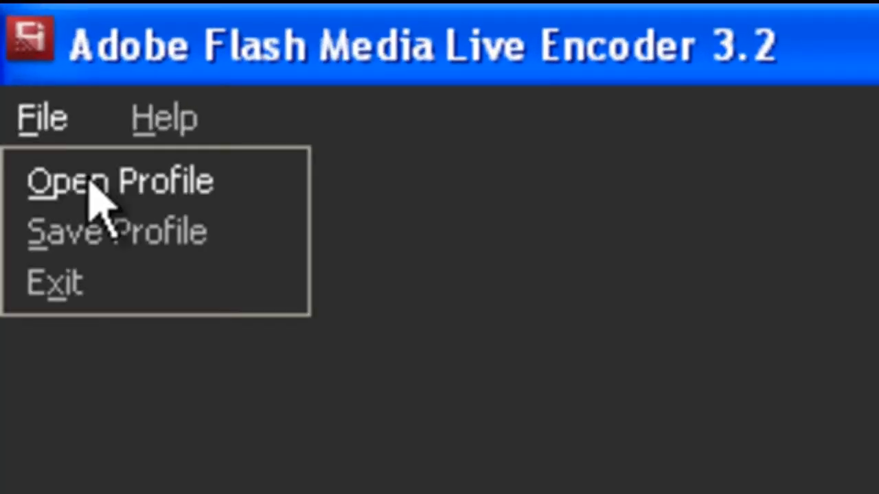
left_click(117, 182)
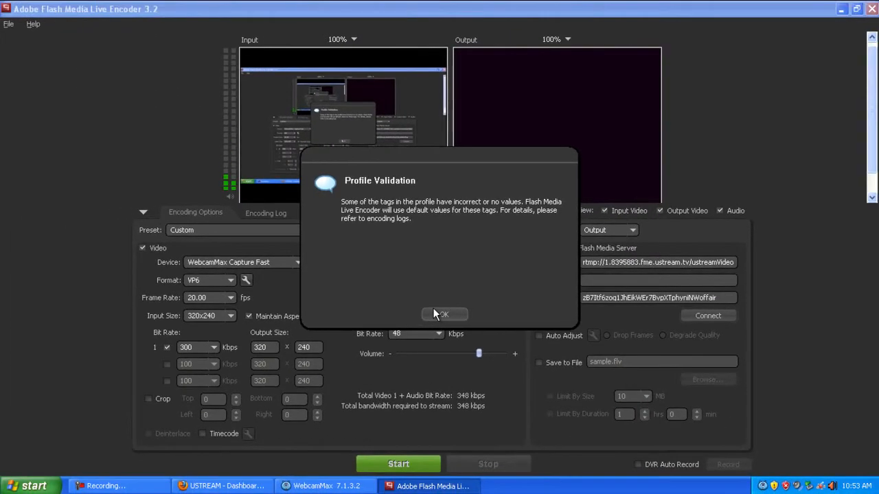
left_click(444, 315)
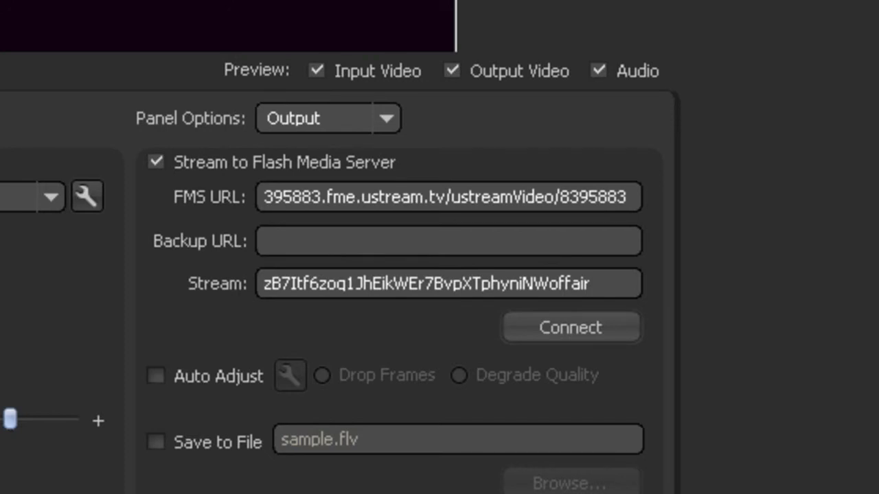
- Change the video Bit Rate dropdown to 650 Kbps
left_click(450, 240)
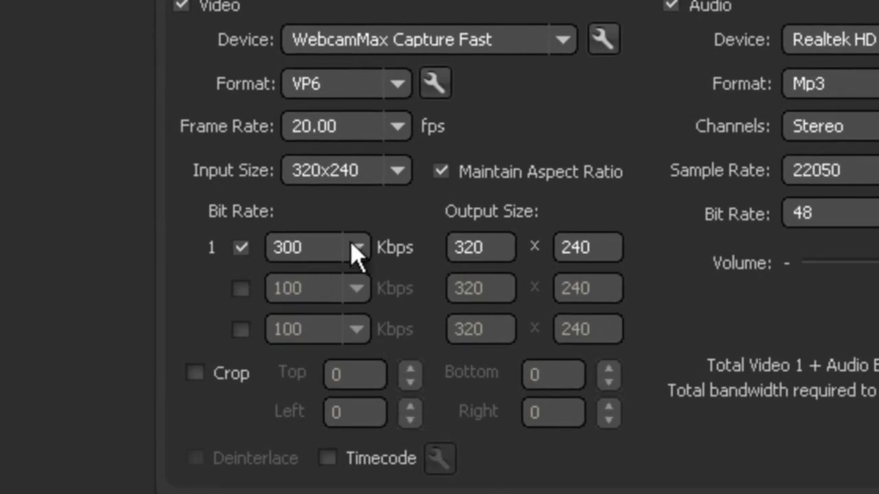
left_click(357, 247)
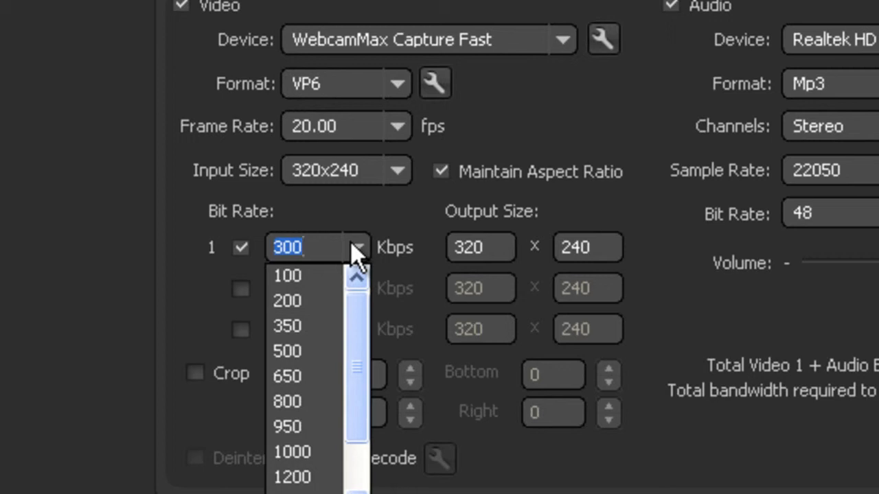
left_click(285, 375)
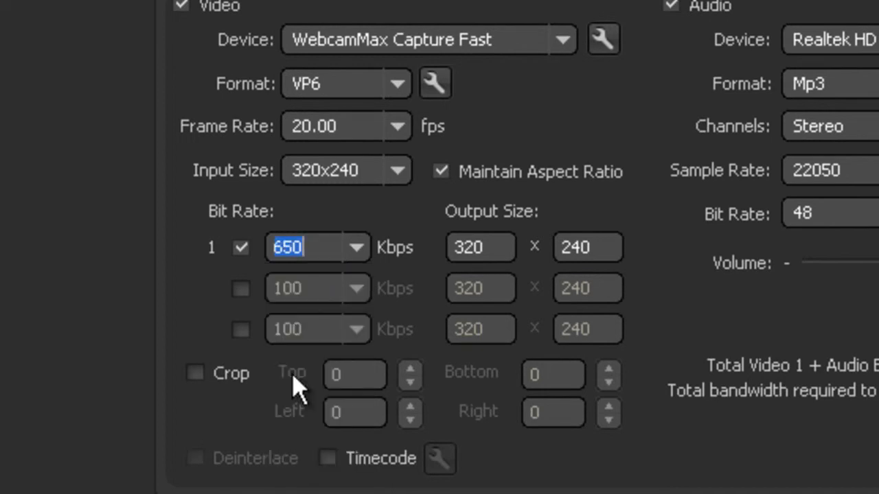
mouse_move(108, 247)
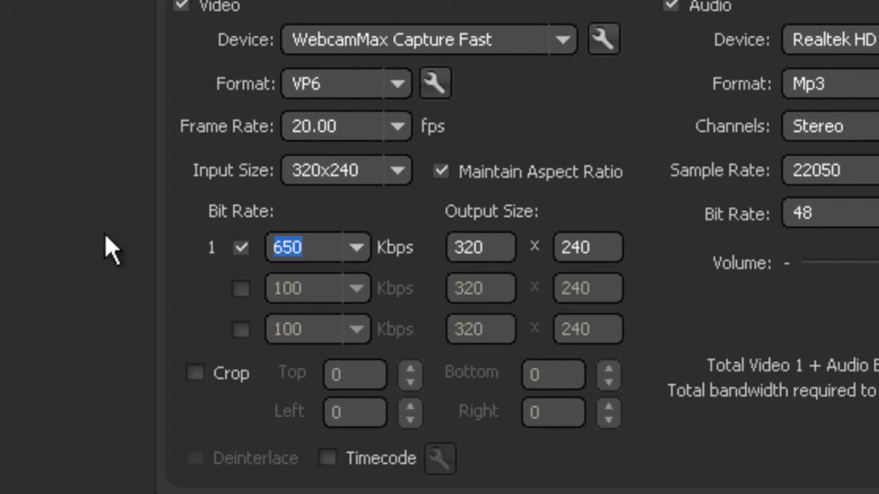
mouse_move(146, 257)
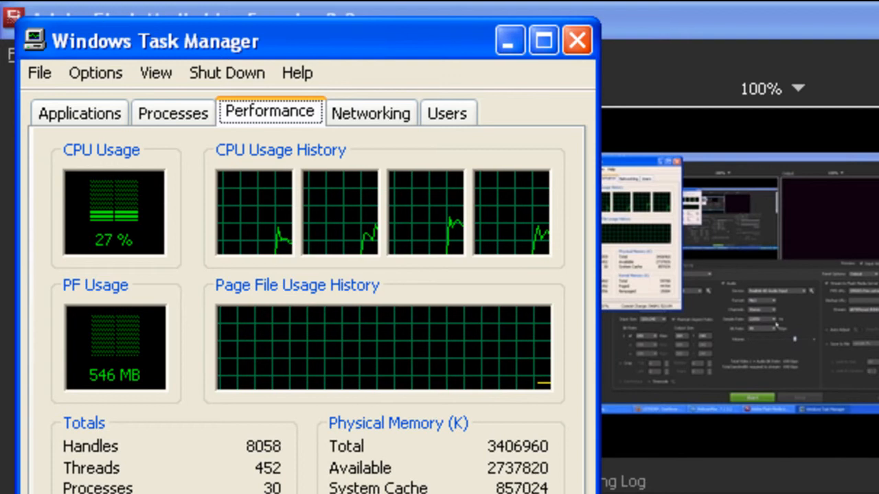
mouse_move(151, 419)
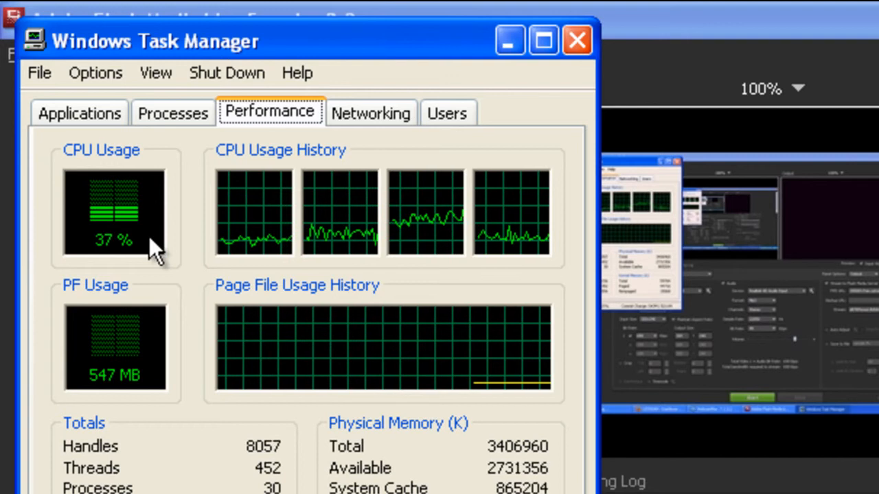
mouse_move(20, 7)
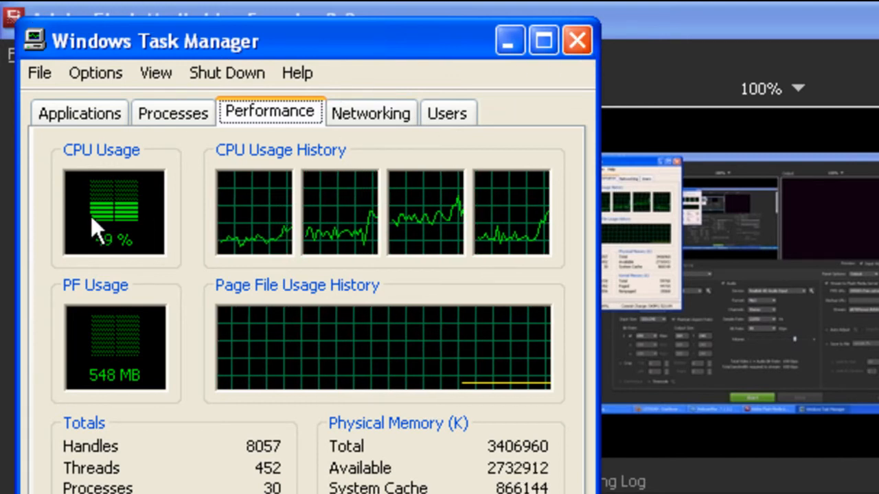
mouse_move(864, 214)
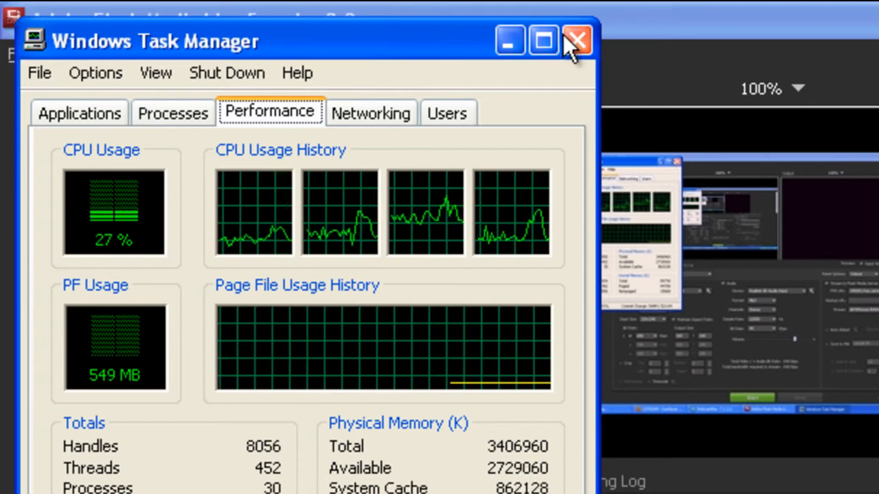
left_click(573, 39)
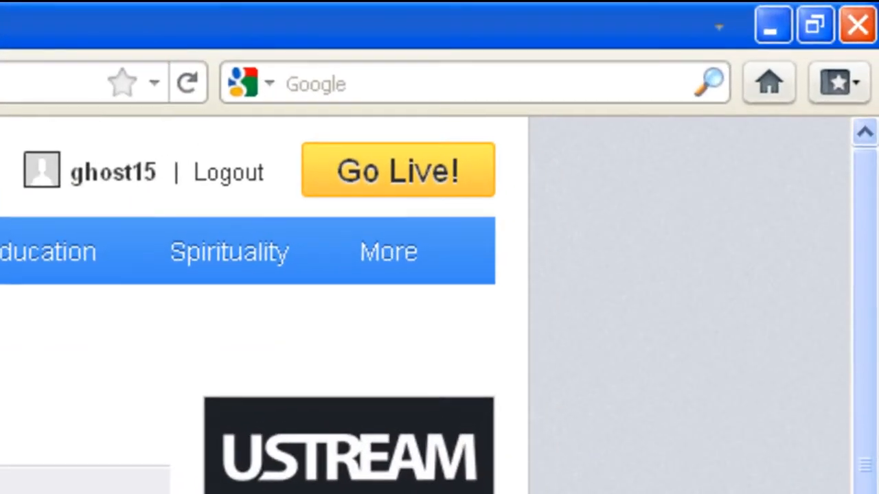
- Go Live on channel ghost15testing, allow camera and microphone access, then return to the encoder
left_click(398, 169)
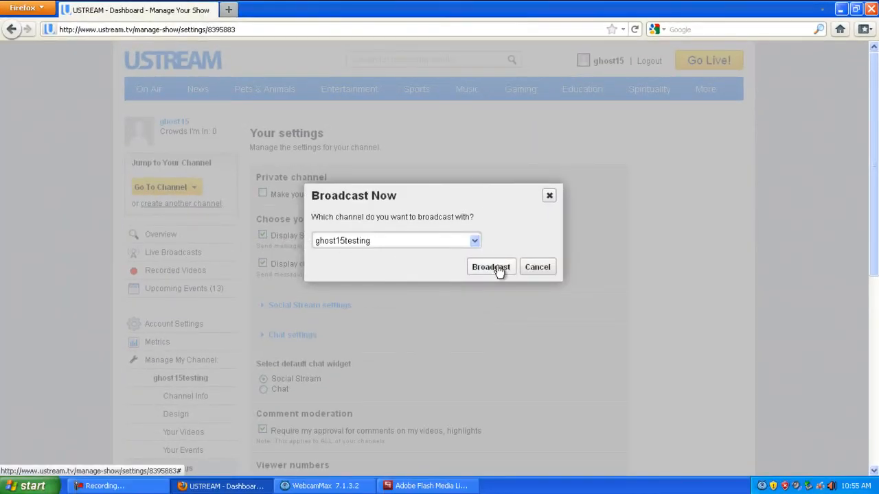
left_click(491, 266)
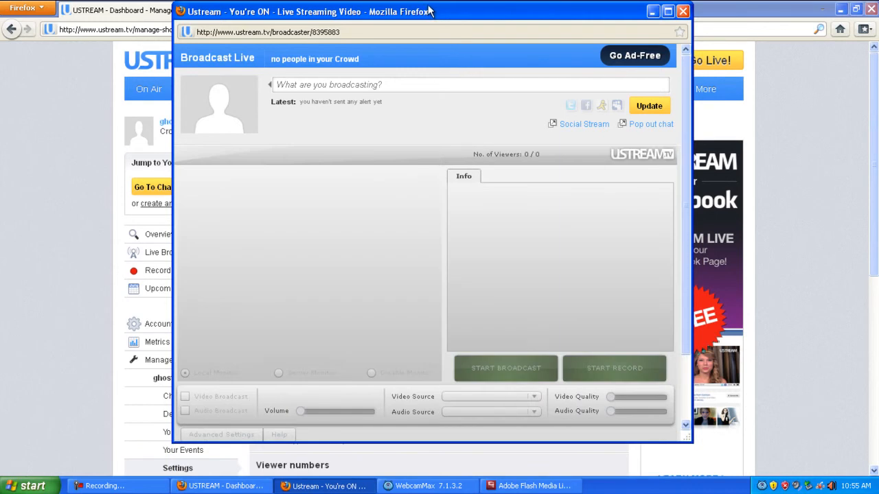
mouse_move(490, 299)
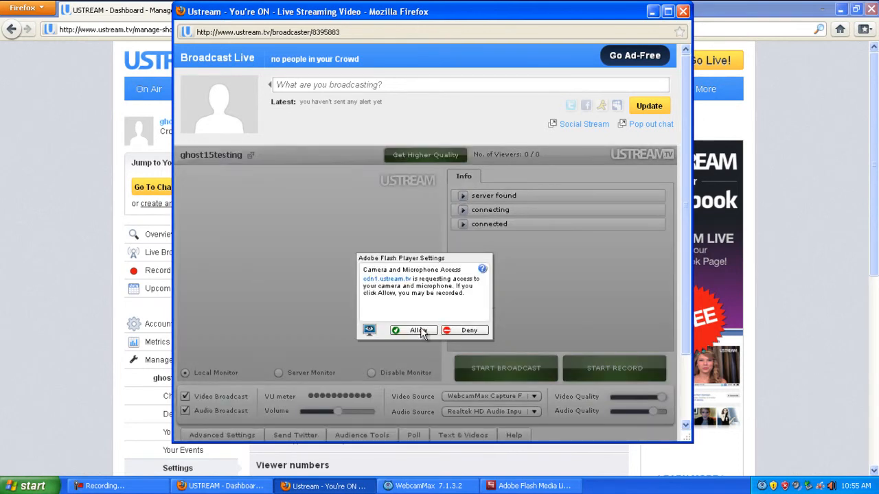
left_click(415, 330)
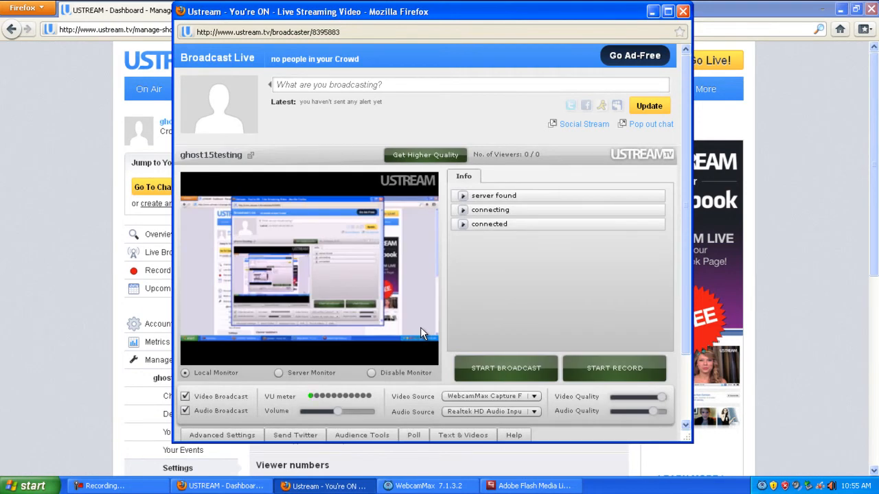
mouse_move(261, 287)
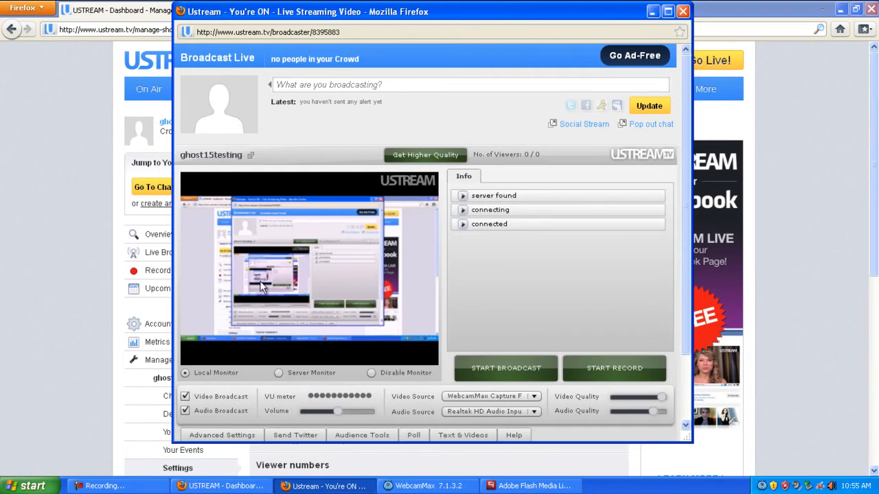
left_click(526, 486)
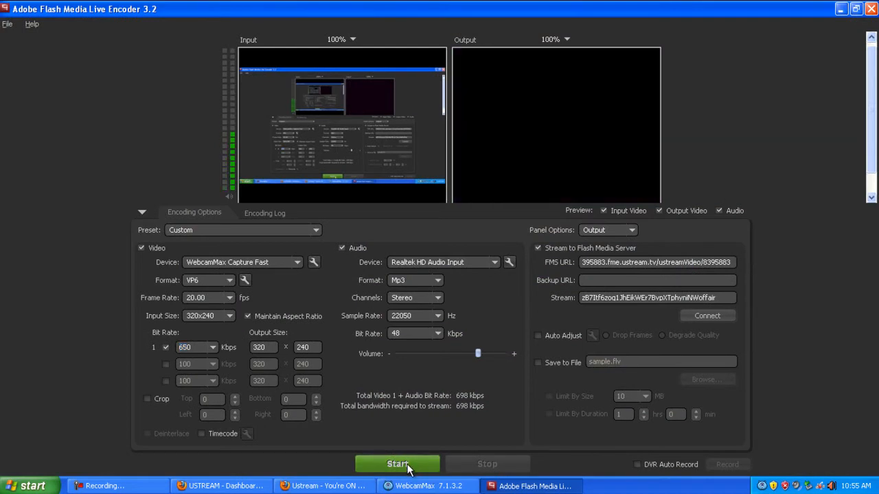
- Start streaming in the encoder and switch back to the Ustream You're ON broadcaster window
left_click(398, 465)
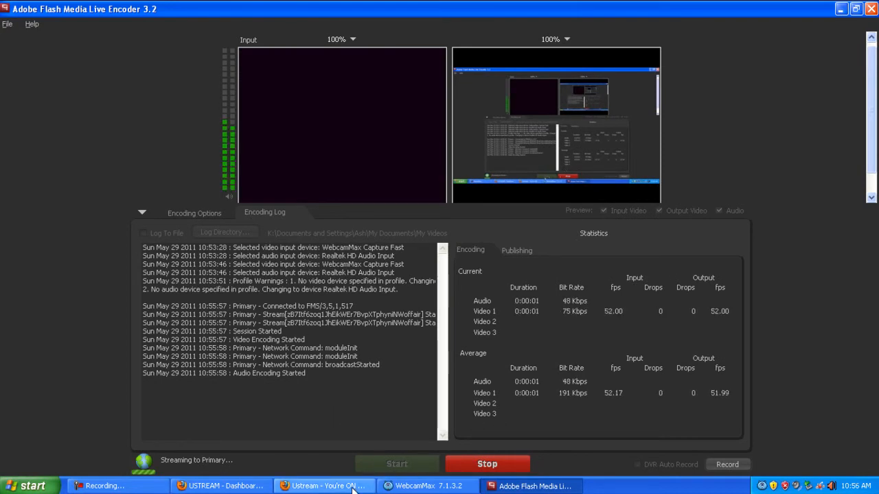
left_click(320, 485)
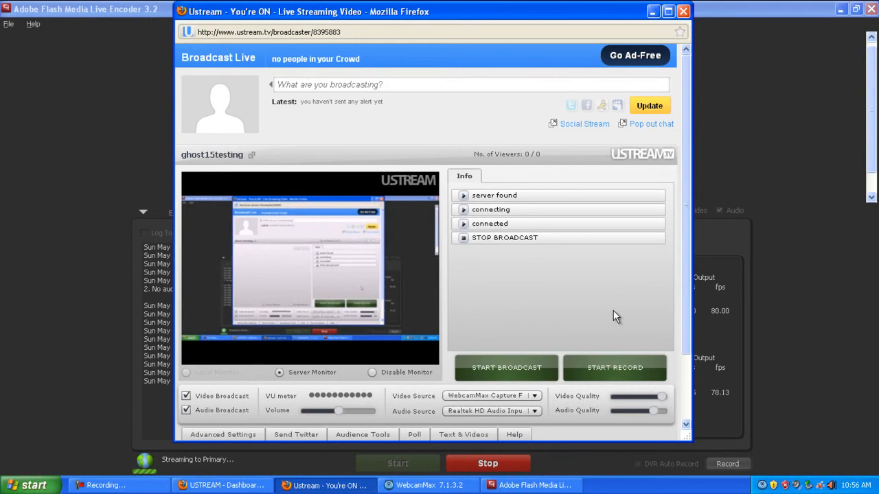
- Scroll down in the broadcaster and click START BROADCAST
scroll("down", 3)
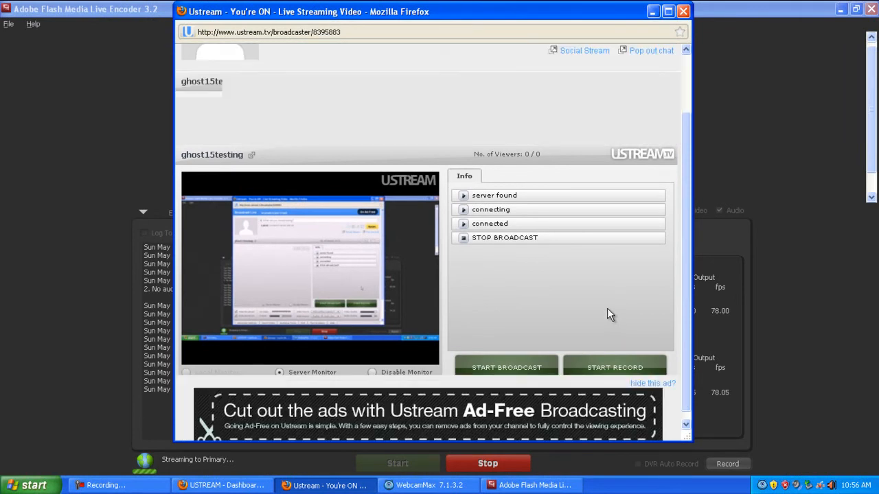
left_click(507, 367)
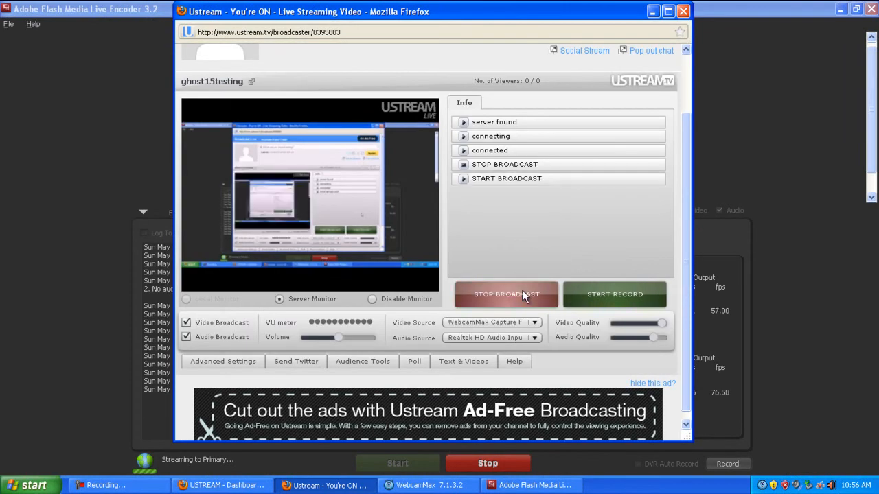